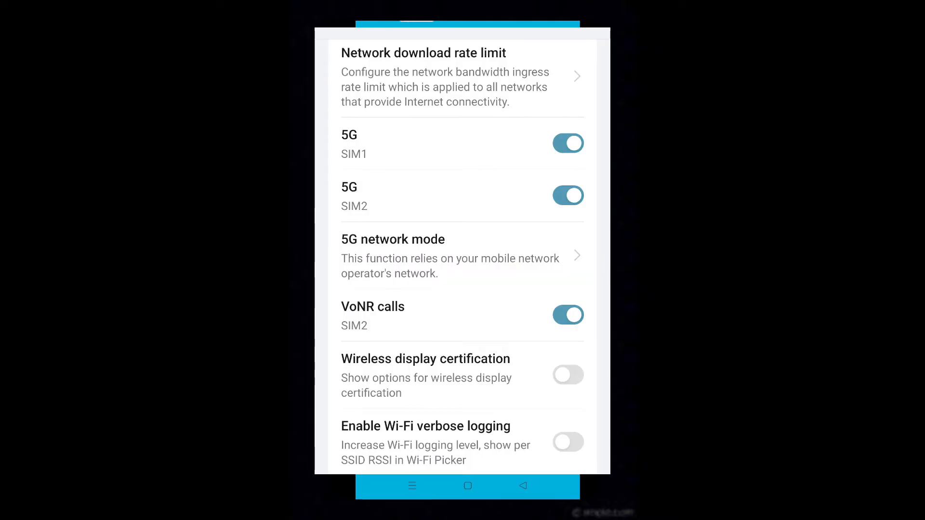
Step: Exit Settings to the realme phone's home screen
click(468, 485)
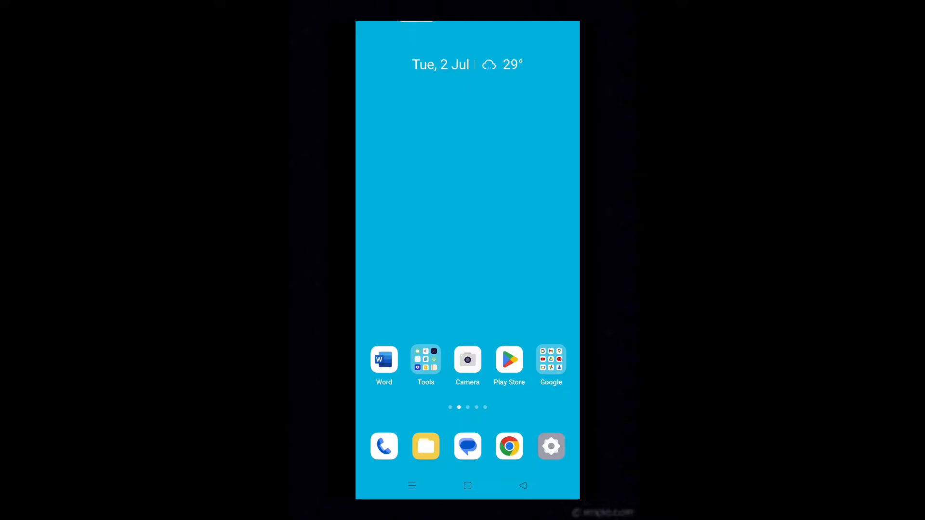
Step: Reopen Settings from the dock and scroll down to About device
click(551, 446)
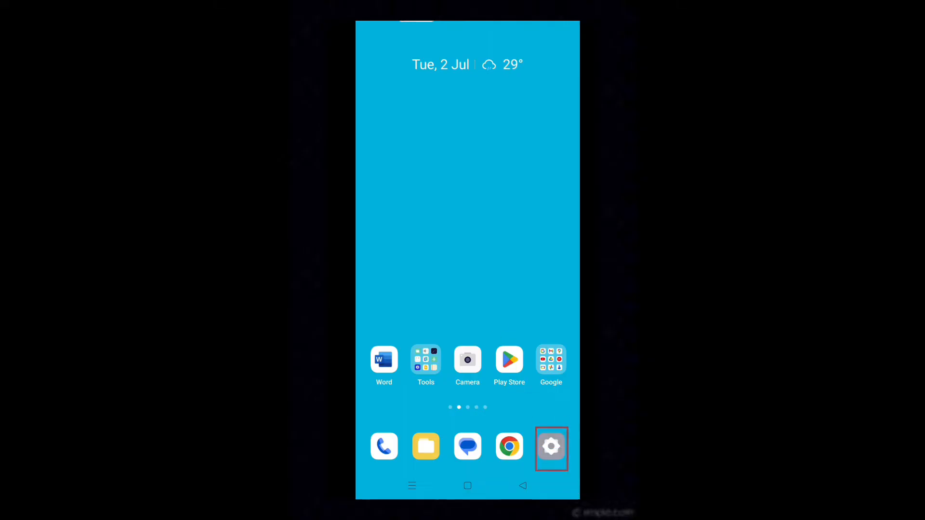
click(551, 446)
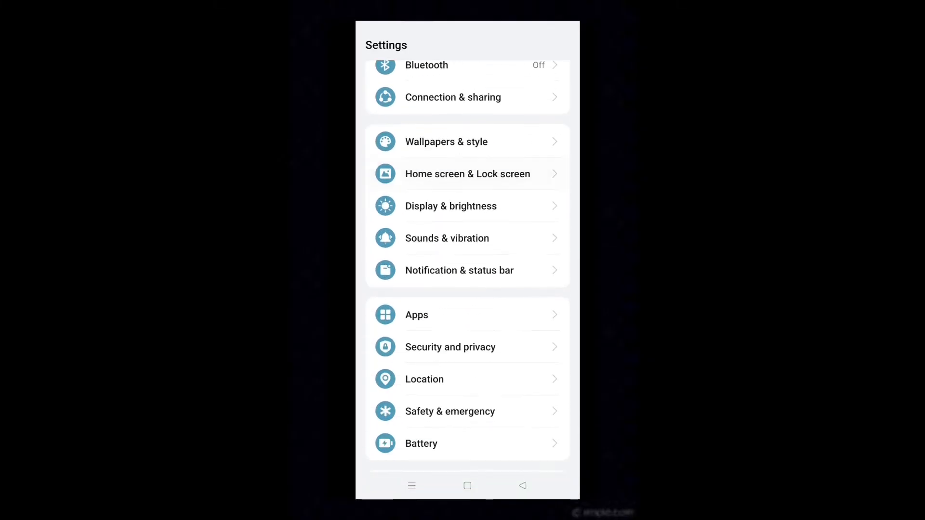
scroll(down, 3)
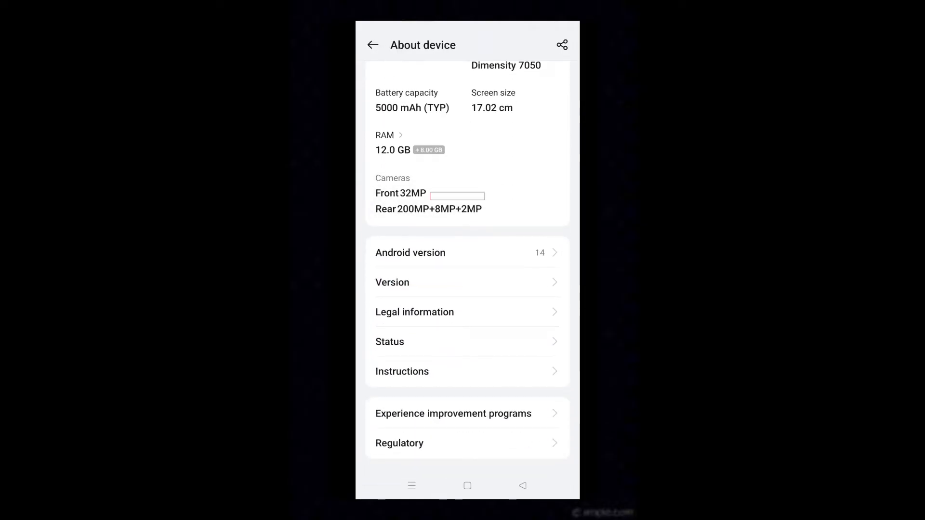
Step: Open Version details and tap Version No. repeatedly to unlock developer mode
click(392, 282)
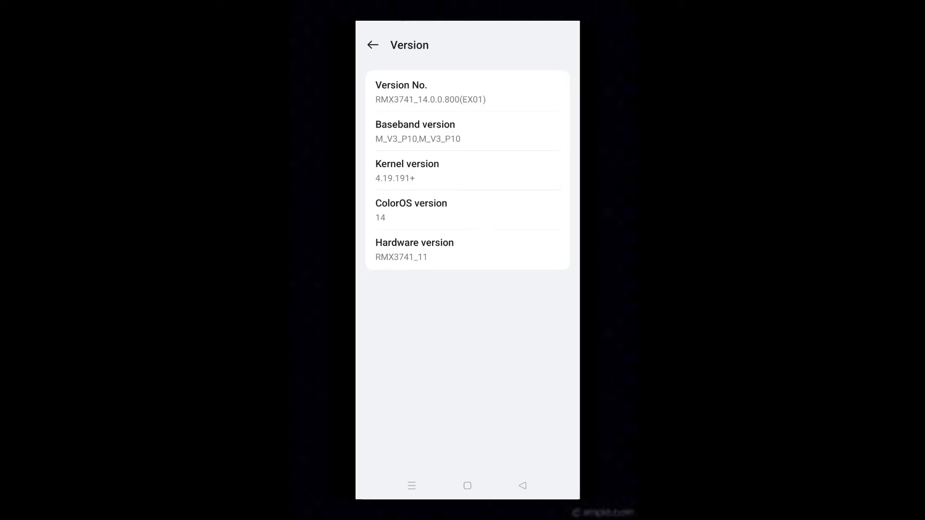
click(462, 91)
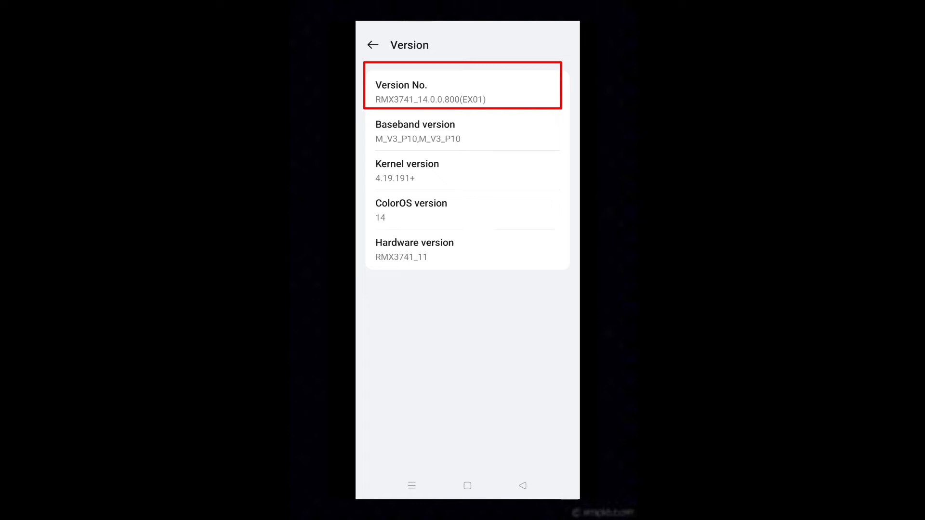
click(462, 92)
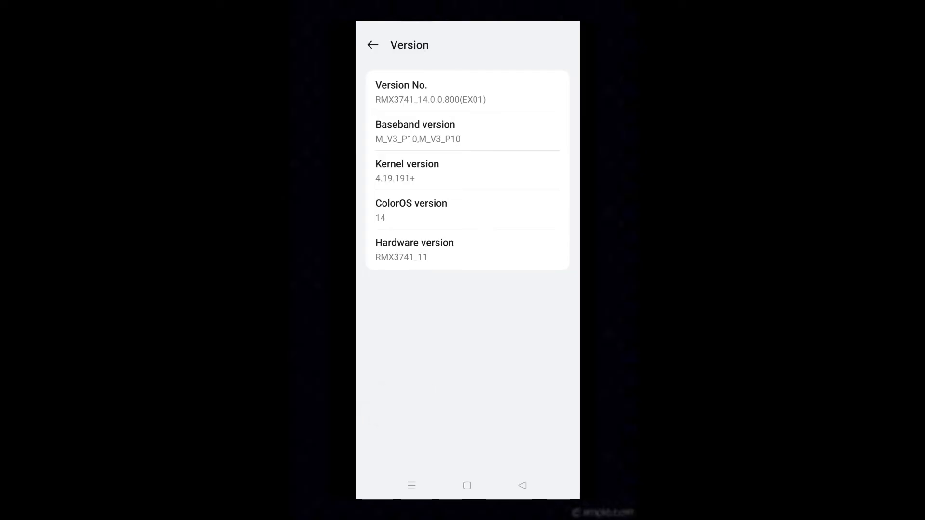
Step: Return to the main Settings list and search 'deve' to reach Developer Options
click(372, 44)
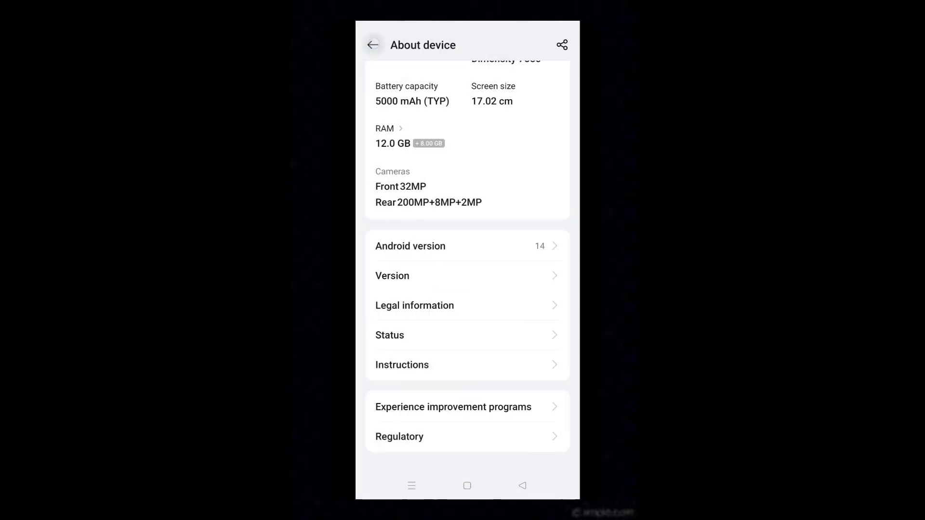
click(372, 45)
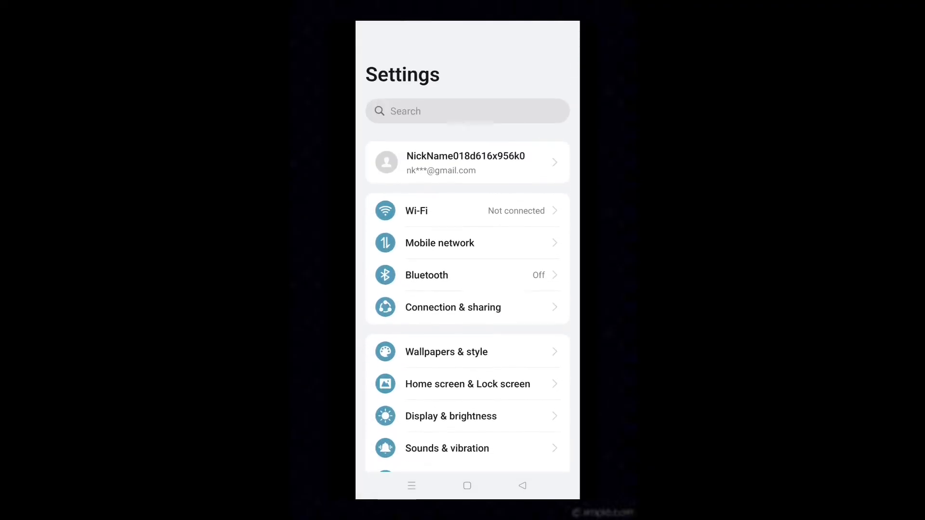
click(465, 111)
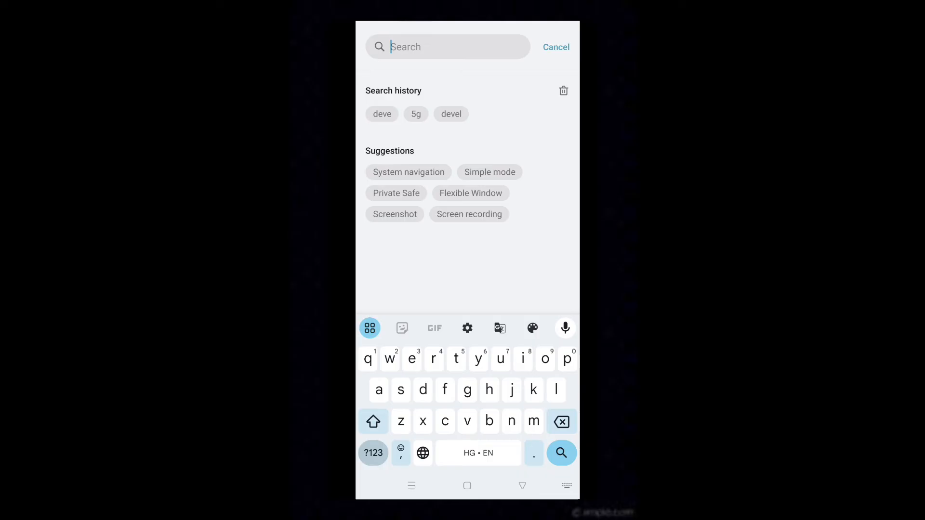
text(developer)
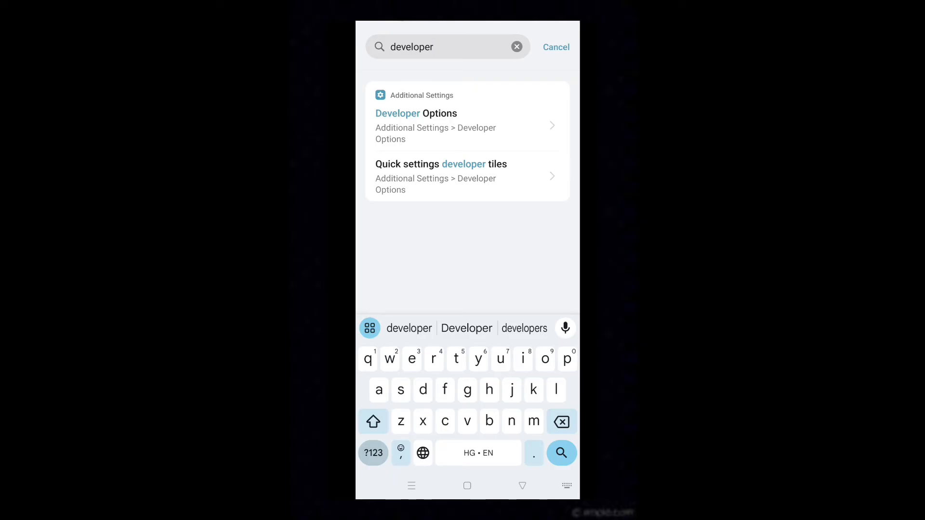
click(466, 126)
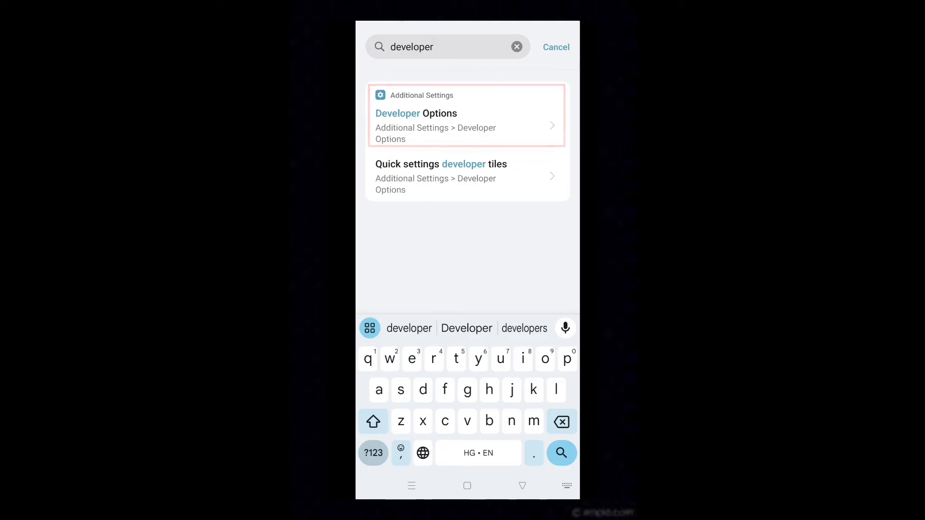
Step: Open Developer Options and switch on the VoNR calls (SIM2) toggle
click(467, 115)
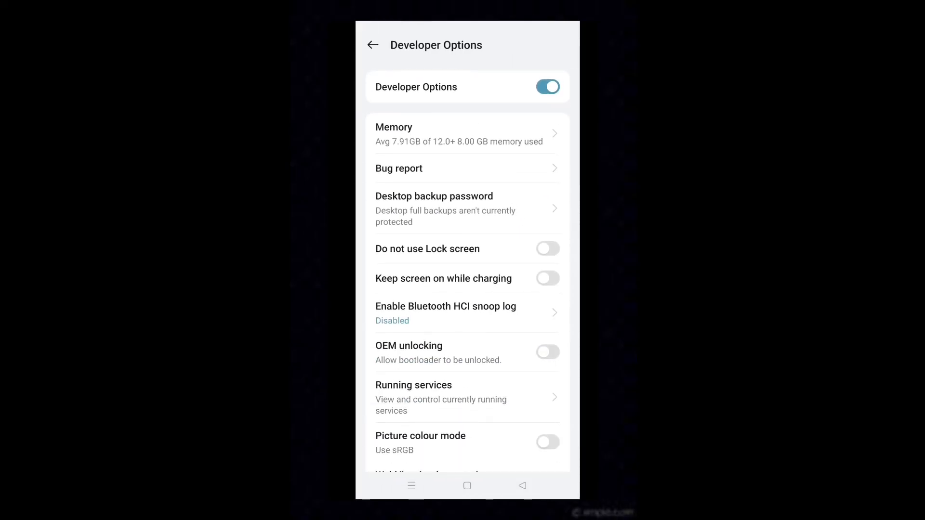
scroll(down, 3)
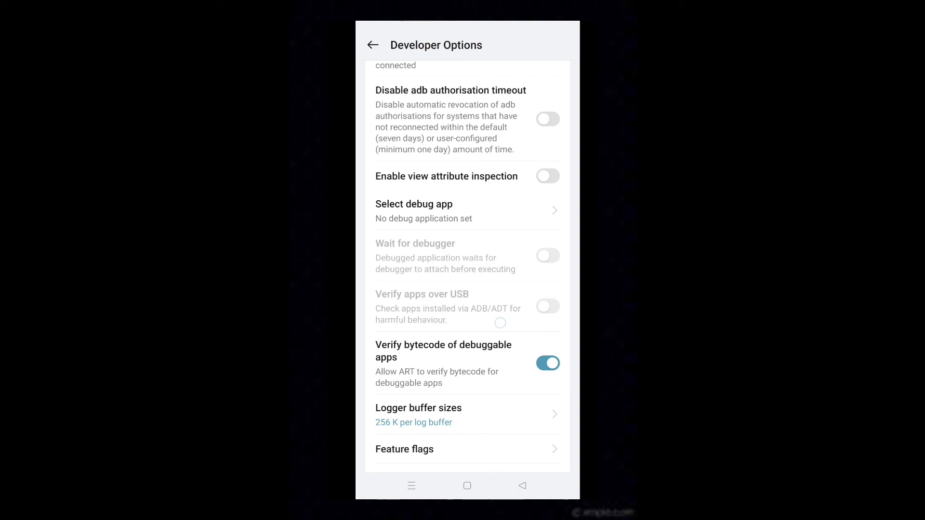
scroll(up, 3)
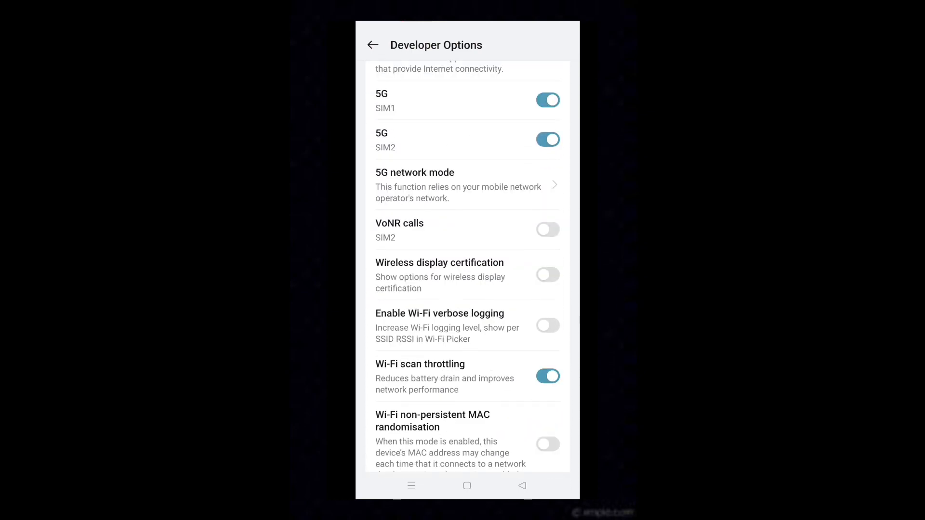
click(466, 229)
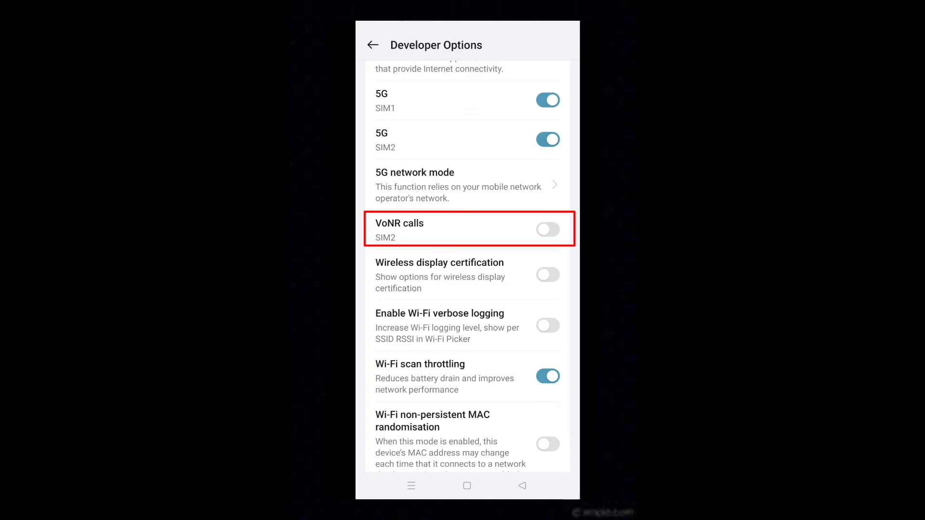
click(547, 228)
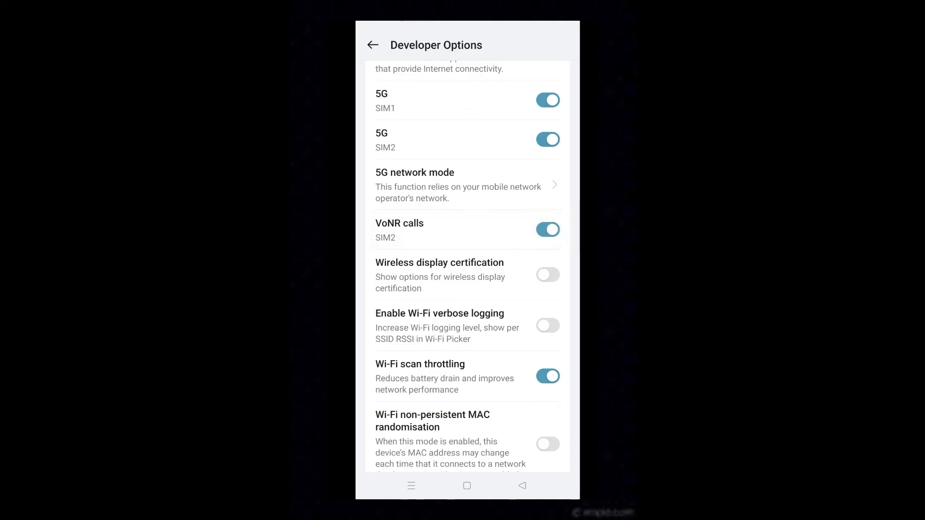